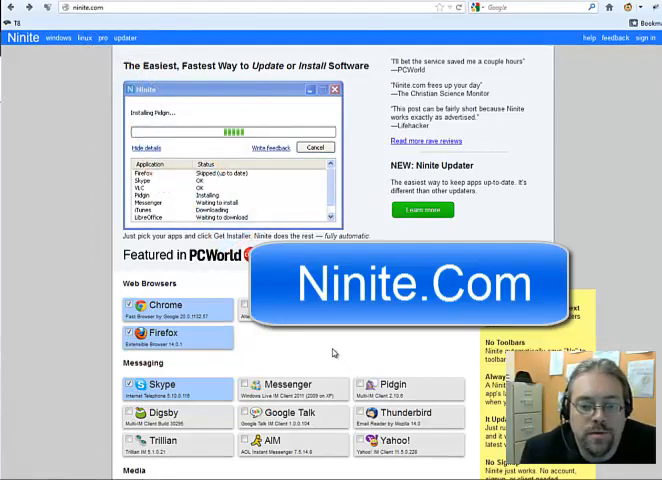
- Confirm Chrome, Firefox, Skype, VLC, Flash and Java are checked and request their combined installer
{"action": "scroll", "scroll_direction": "down", "scroll_amount": 3}
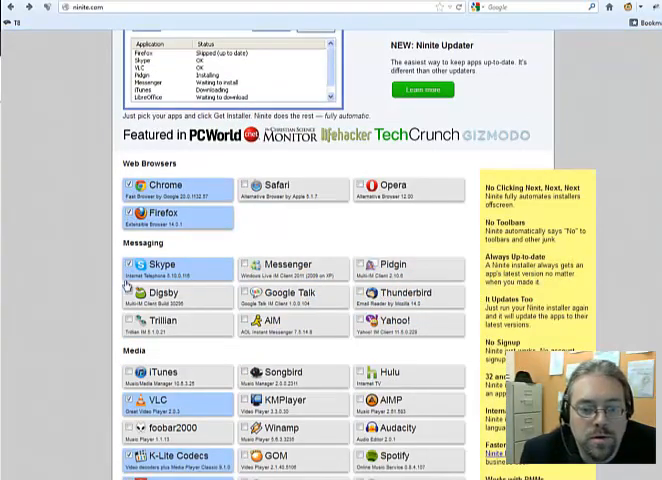
{"action": "scroll", "scroll_direction": "down", "scroll_amount": 3}
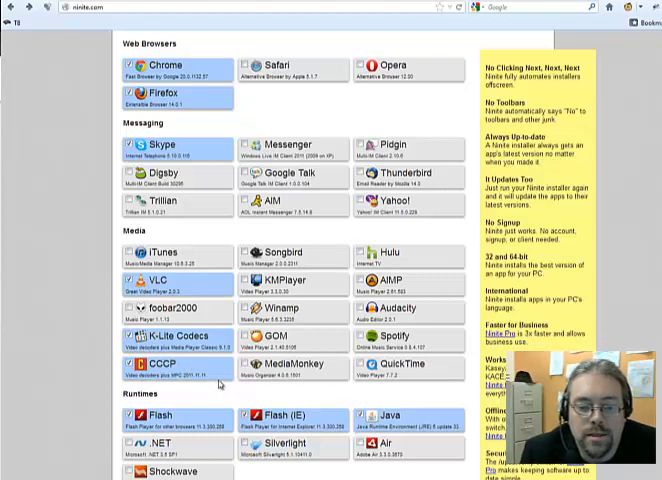
{"action": "scroll", "scroll_direction": "down", "scroll_amount": 3}
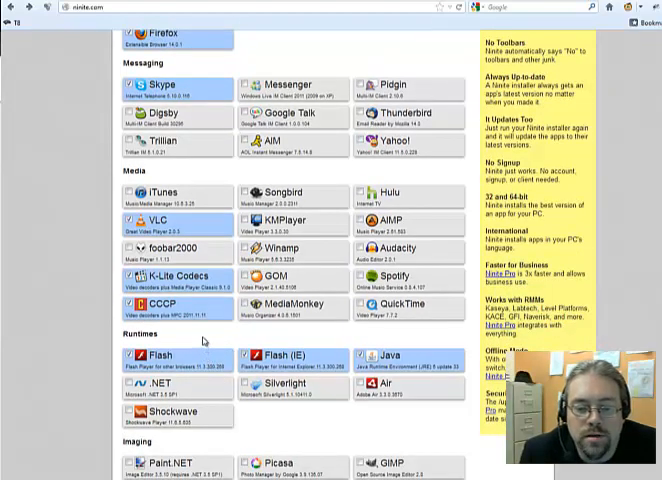
{"action": "scroll", "scroll_direction": "down", "scroll_amount": 3}
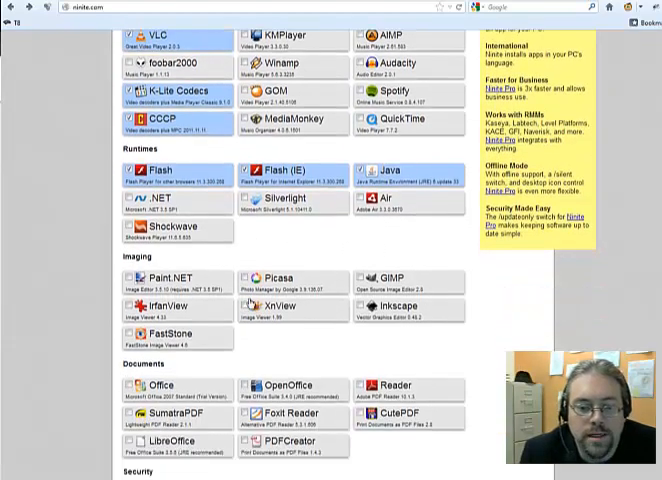
{"action": "scroll", "scroll_direction": "down", "scroll_amount": 3}
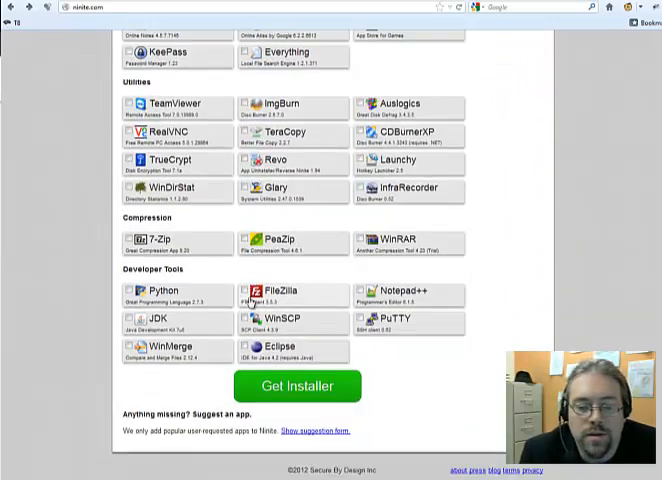
{"action": "left_click", "coordinate": [296, 384]}
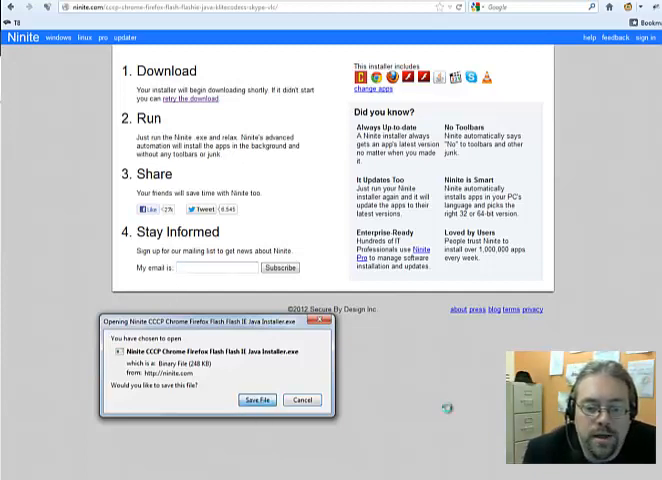
- Save the Ninite installer file offered by Firefox's download dialog
{"action": "left_click", "coordinate": [256, 400]}
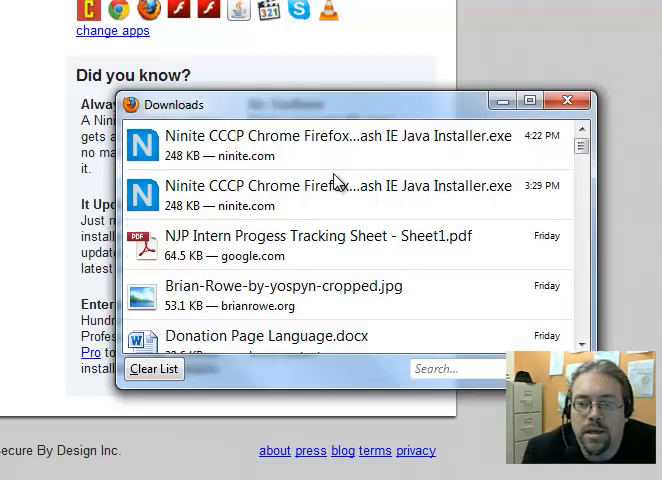
{"action": "mouse_move", "coordinate": [332, 178]}
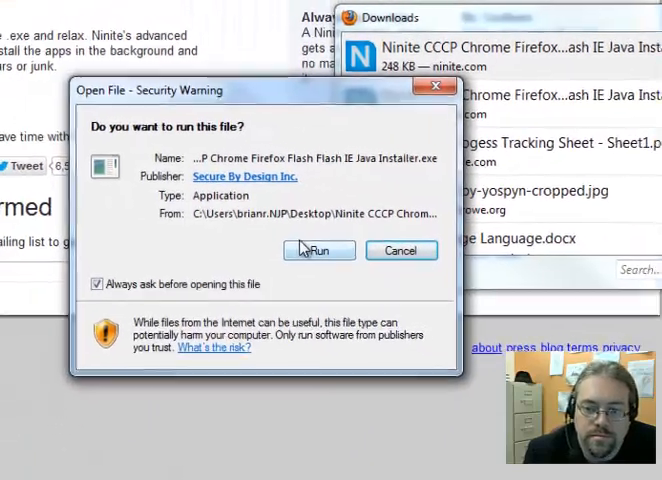
- Allow the downloaded Ninite installer to run from the security warning
{"action": "left_click", "coordinate": [320, 250]}
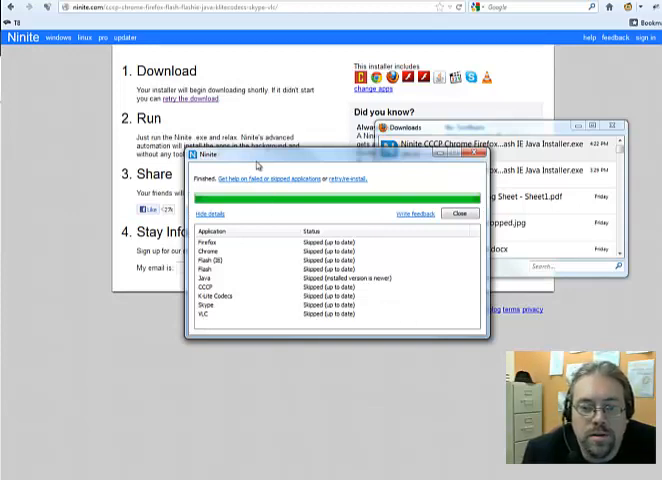
{"action": "mouse_move", "coordinate": [336, 324]}
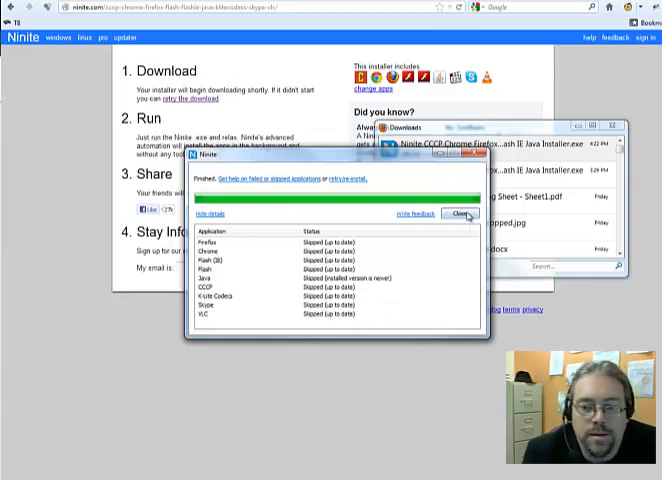
- Close the finished Ninite installer window and the Firefox Downloads list
{"action": "left_click", "coordinate": [460, 216]}
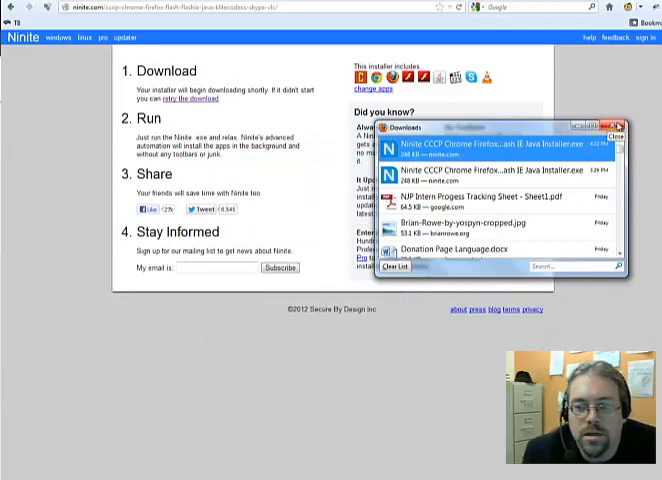
{"action": "left_click", "coordinate": [612, 128]}
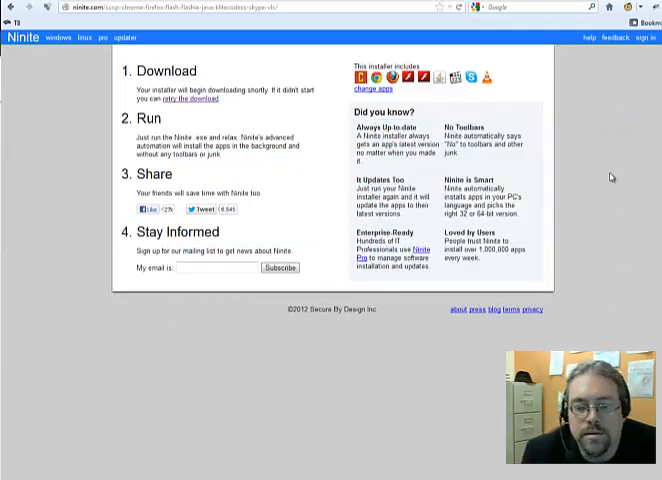